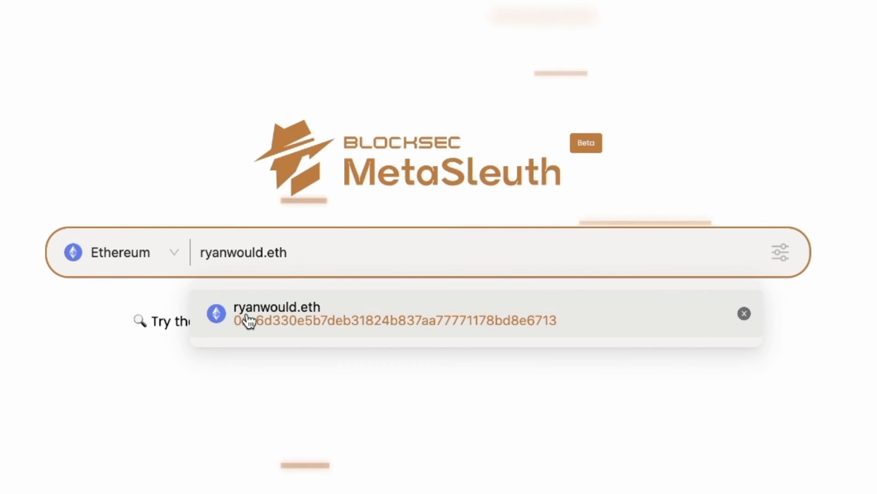
{"action": "left_click", "coordinate": [391, 312]}
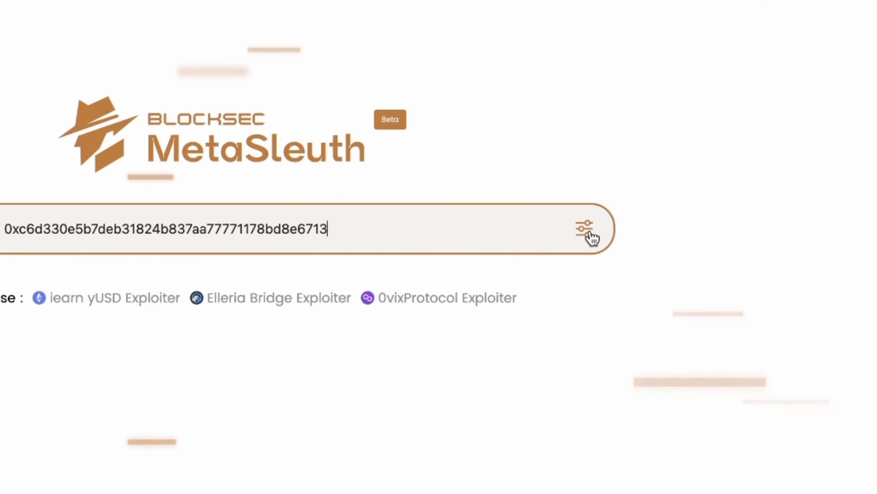
{"action": "left_click", "coordinate": [585, 229]}
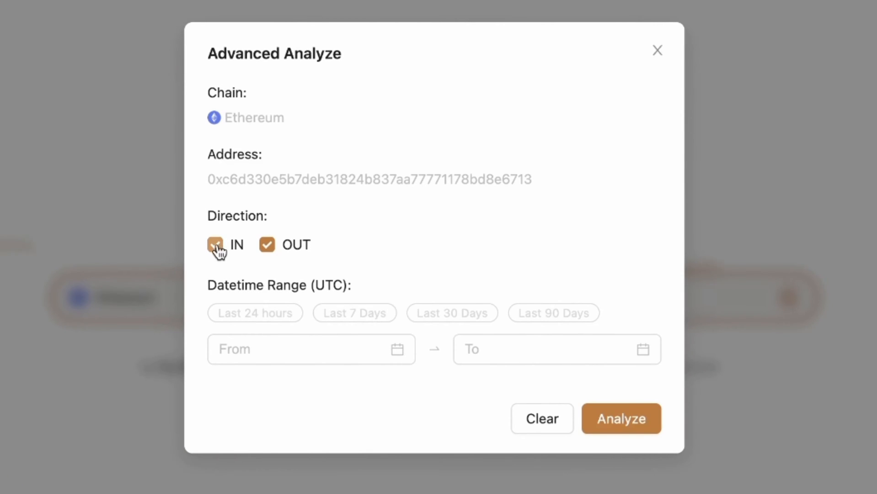
{"action": "left_click", "coordinate": [214, 244]}
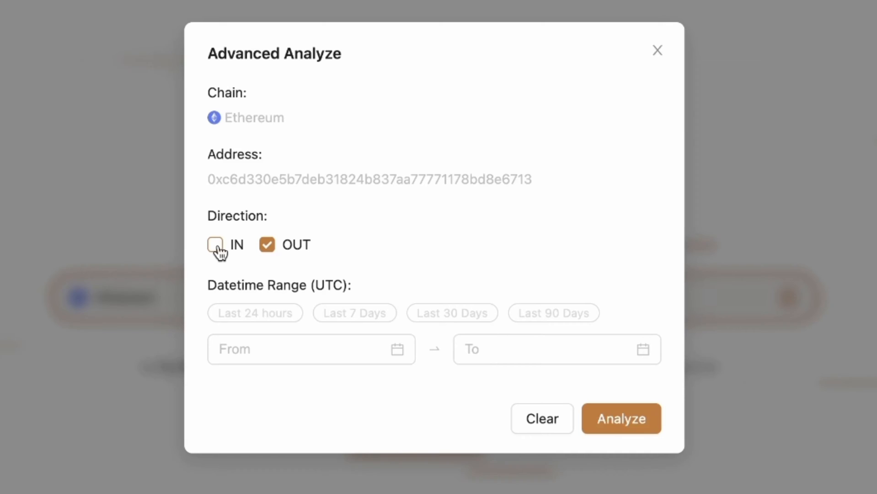
{"action": "left_click", "coordinate": [254, 312]}
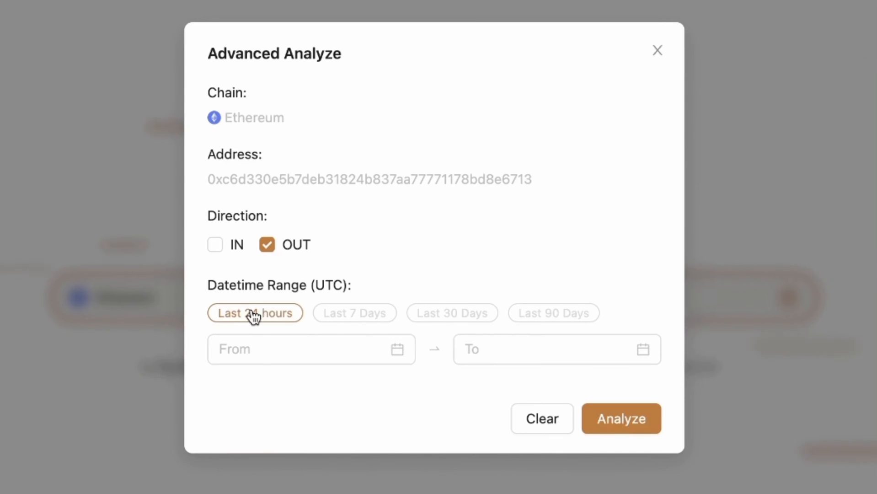
{"action": "left_click", "coordinate": [354, 313]}
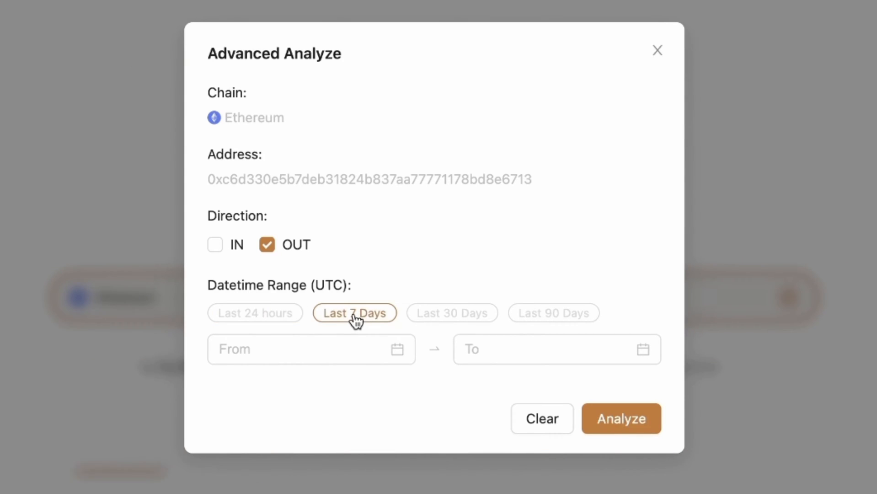
{"action": "left_click", "coordinate": [553, 312]}
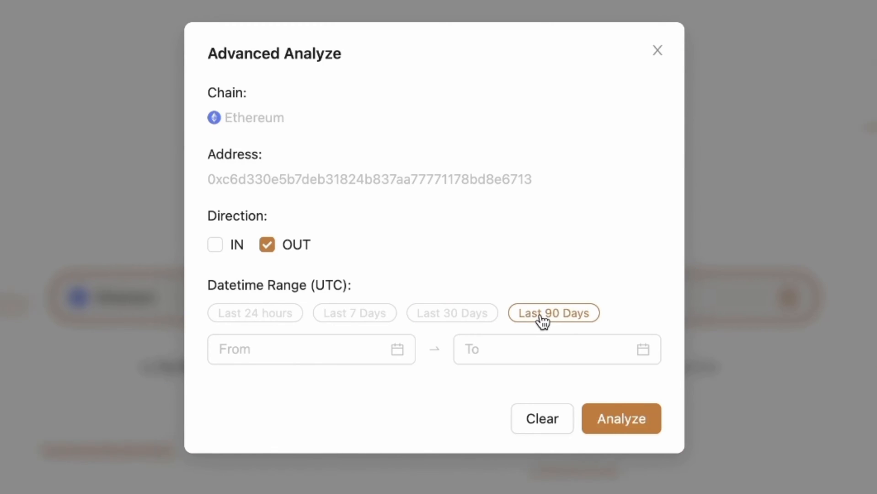
Limit the analysis to 2023-02-25 through 2023-02-28 and run it
{"action": "left_click", "coordinate": [309, 348]}
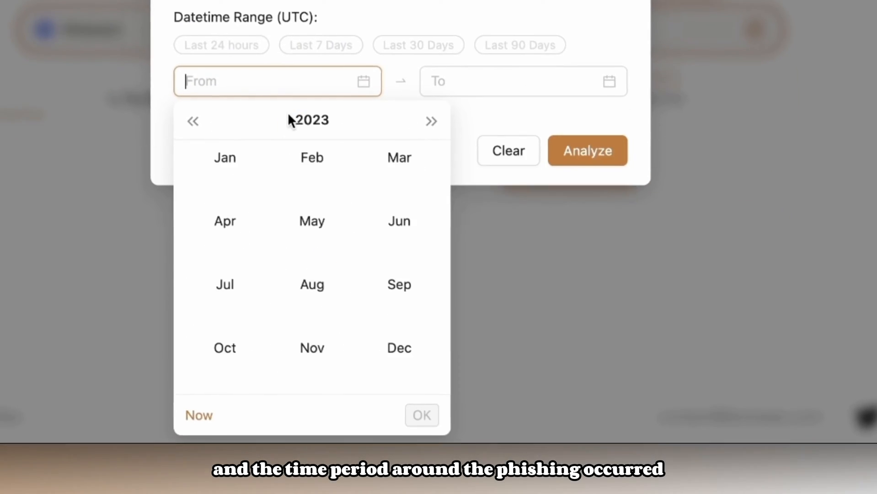
{"action": "left_click", "coordinate": [312, 157]}
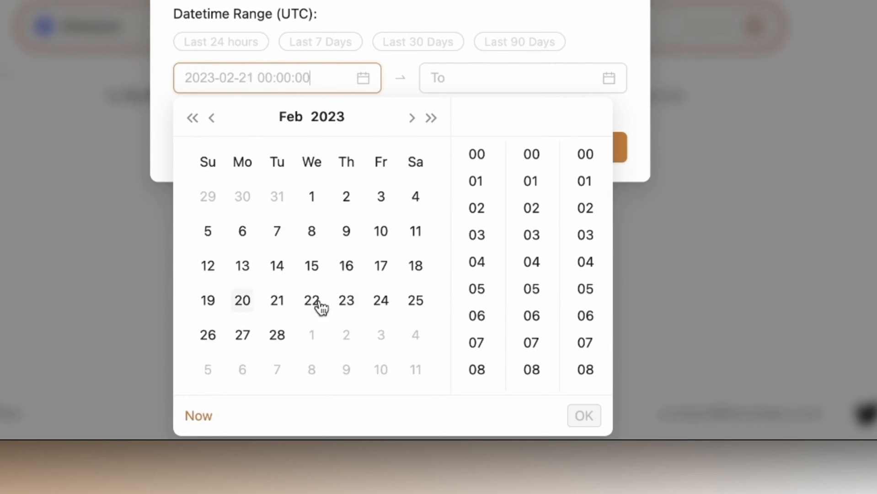
{"action": "left_click", "coordinate": [415, 300]}
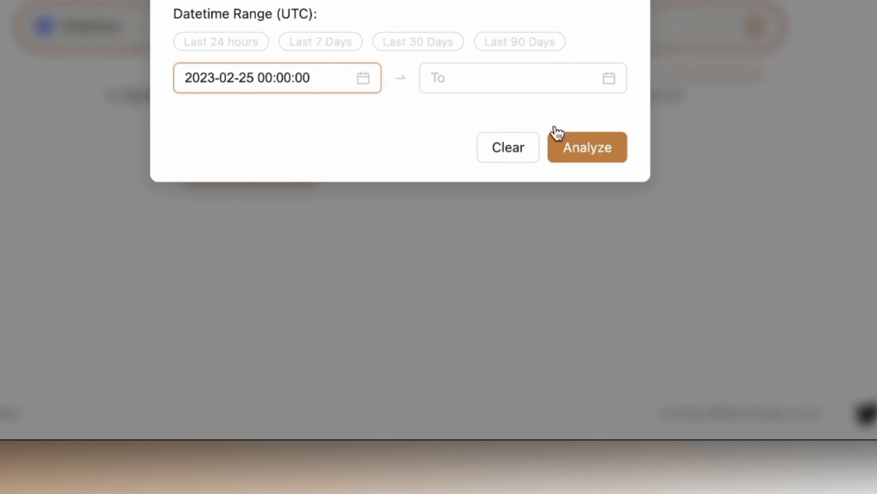
{"action": "left_click", "coordinate": [502, 78]}
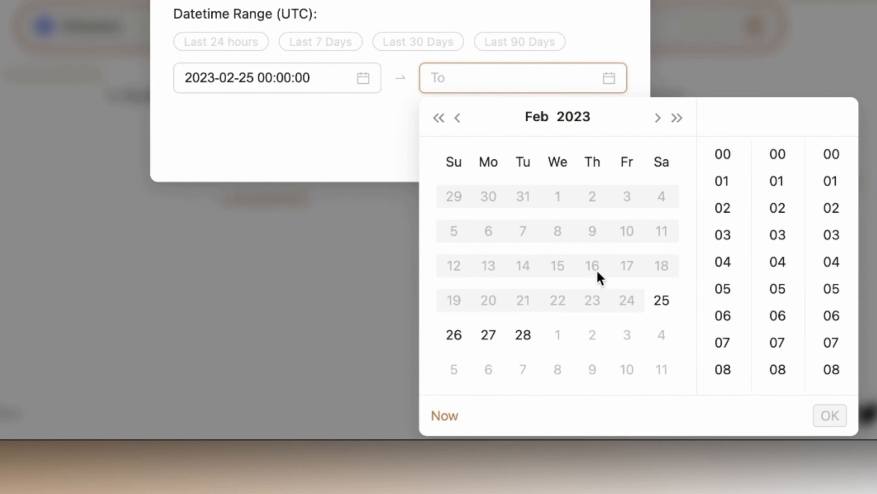
{"action": "left_click", "coordinate": [522, 334]}
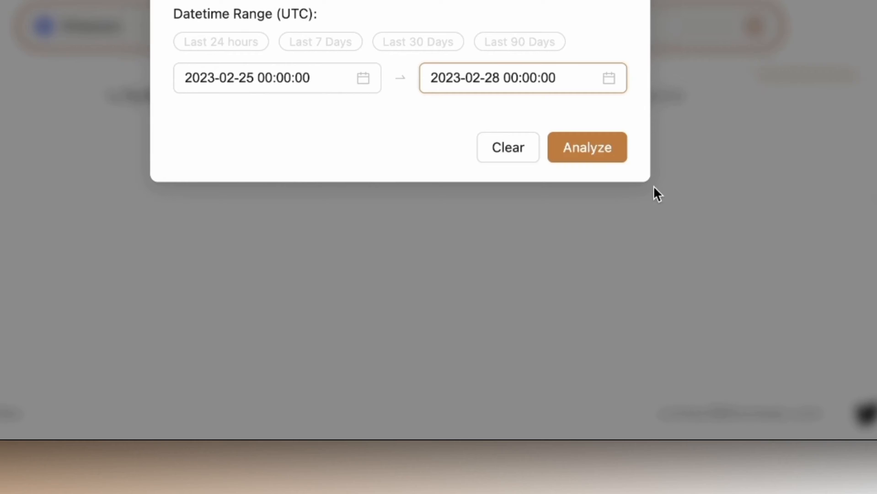
{"action": "mouse_move", "coordinate": [597, 130]}
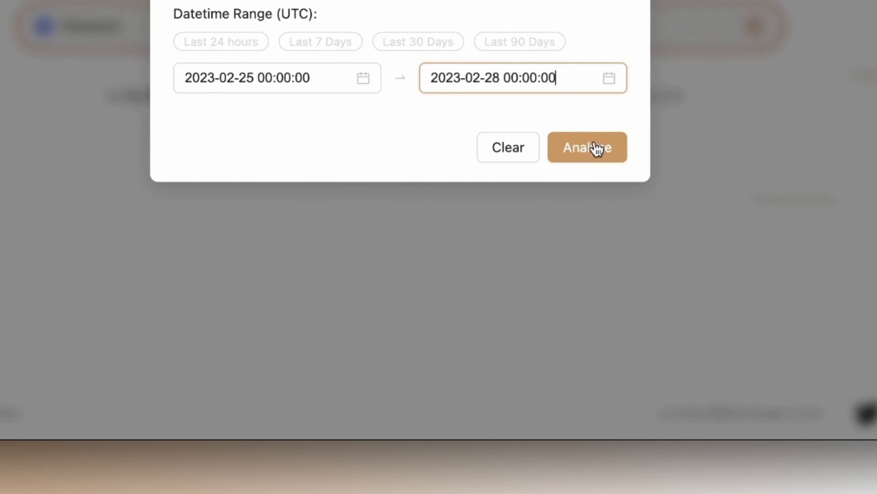
{"action": "left_click", "coordinate": [587, 147]}
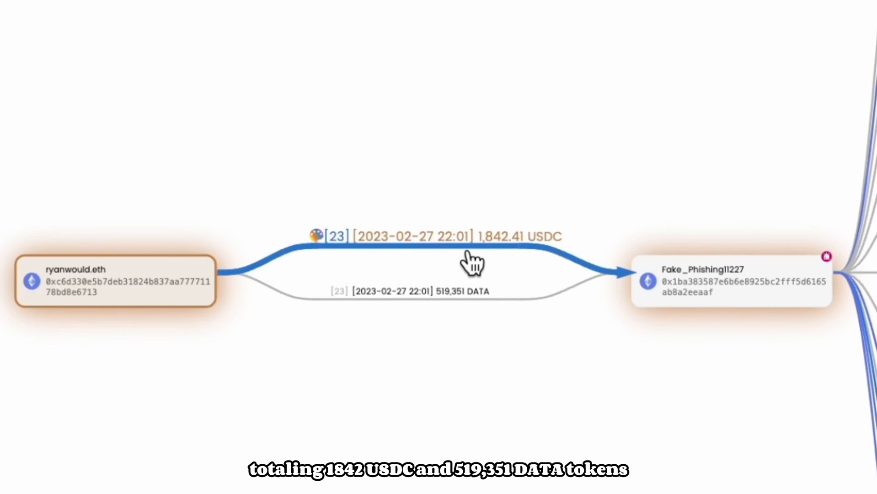
{"action": "mouse_move", "coordinate": [472, 305]}
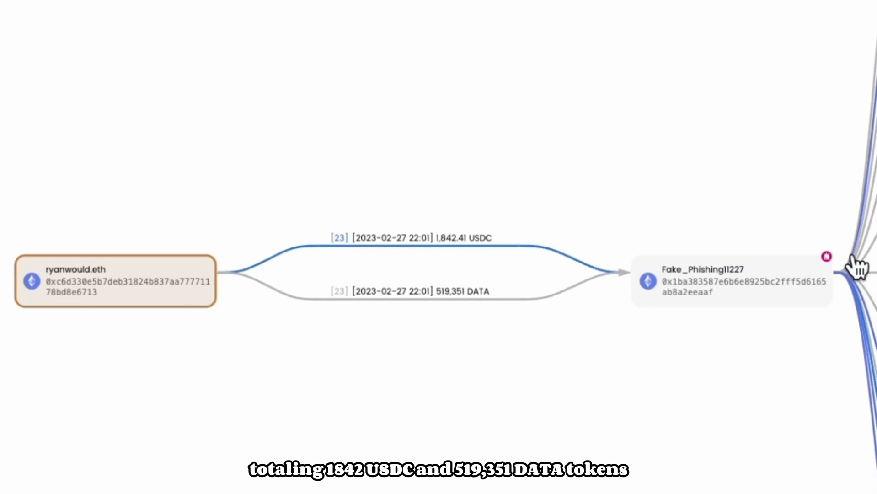
{"action": "mouse_move", "coordinate": [826, 256]}
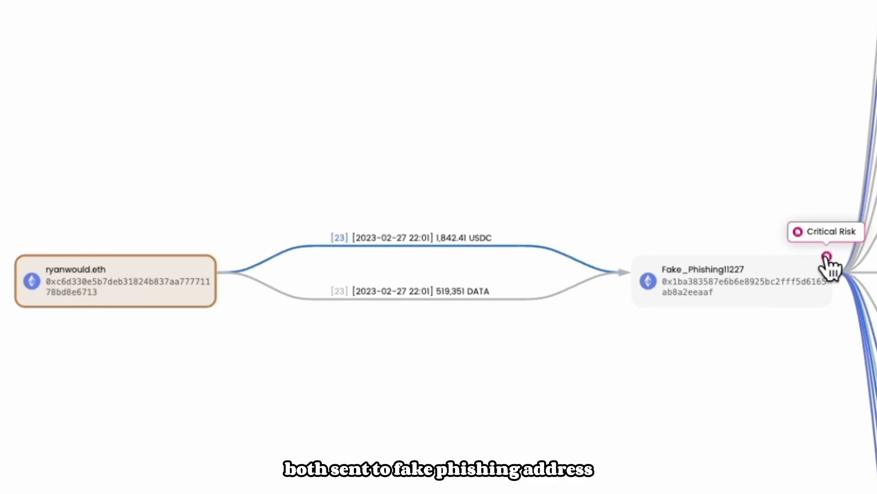
Select the Fake_Phishing11227 node receiving 1,842.41 USDC and 519,351 DATA
{"action": "left_click", "coordinate": [727, 280]}
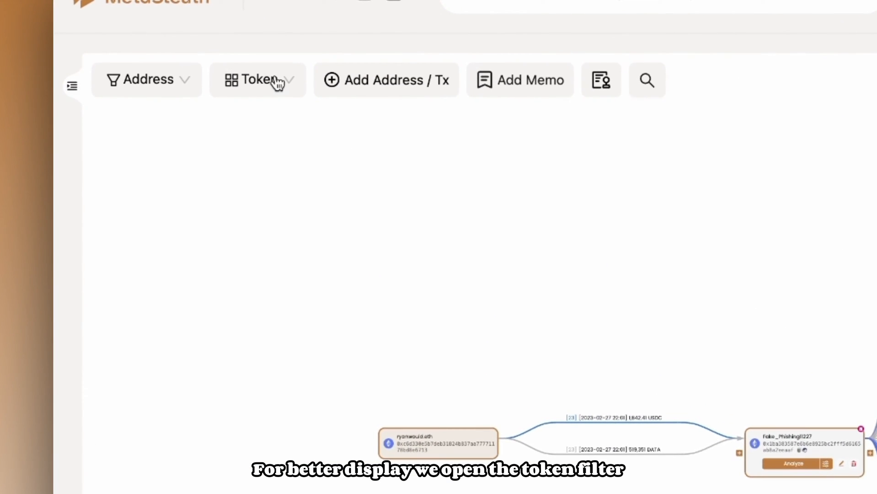
Filter the graph to USDC and DATA flows and apply automatic layout
{"action": "left_click", "coordinate": [258, 79]}
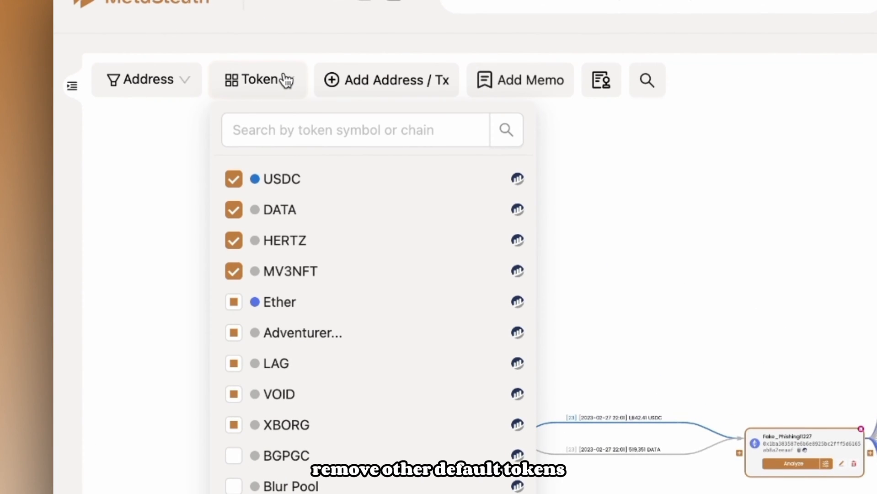
{"action": "left_click", "coordinate": [233, 240]}
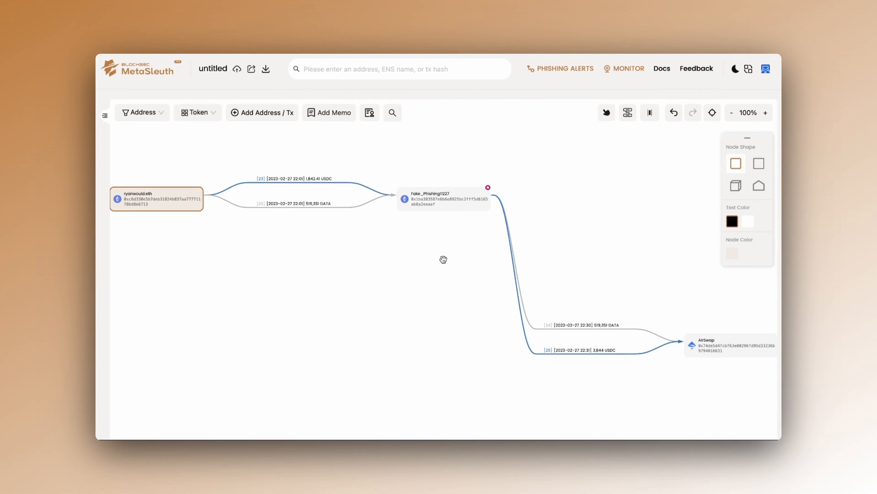
{"action": "mouse_move", "coordinate": [627, 112]}
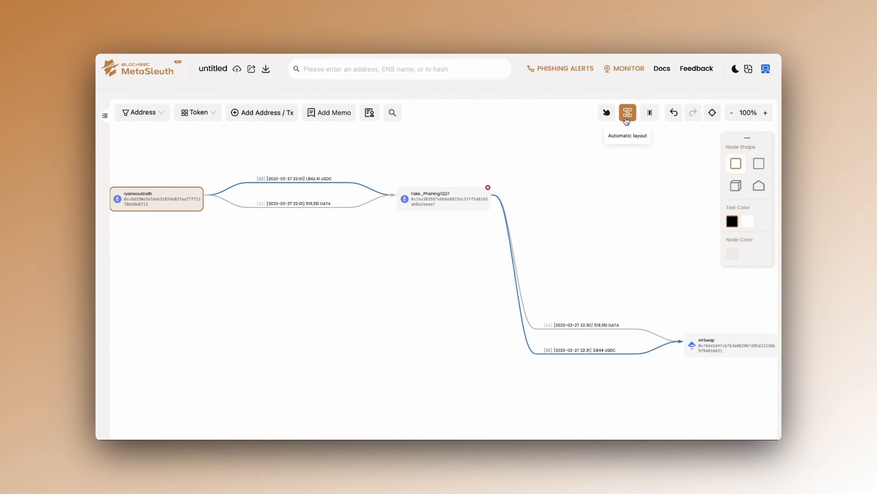
{"action": "left_click", "coordinate": [627, 113]}
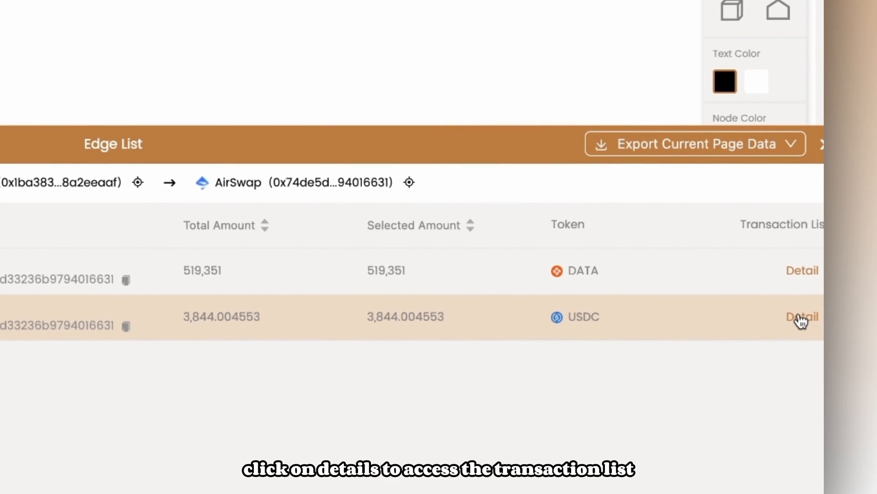
Add the USDC swap transaction through AirSwap to the graph by its hash
{"action": "left_click", "coordinate": [800, 316]}
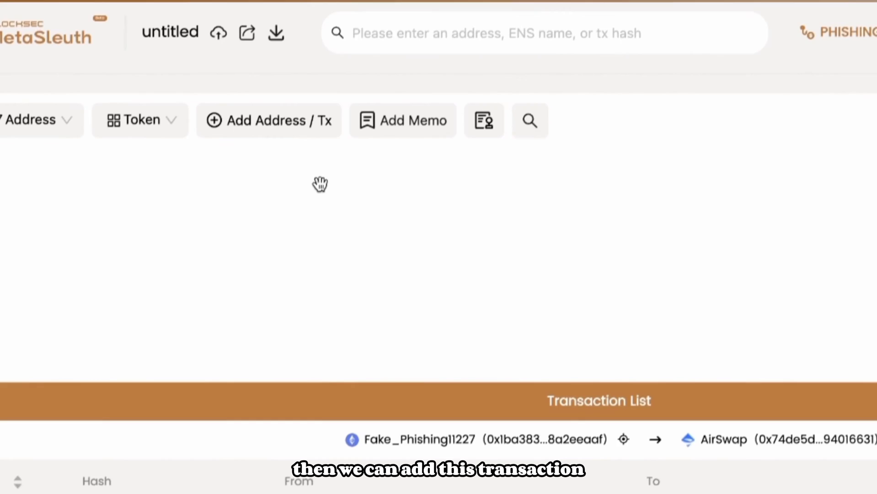
{"action": "left_click", "coordinate": [269, 120]}
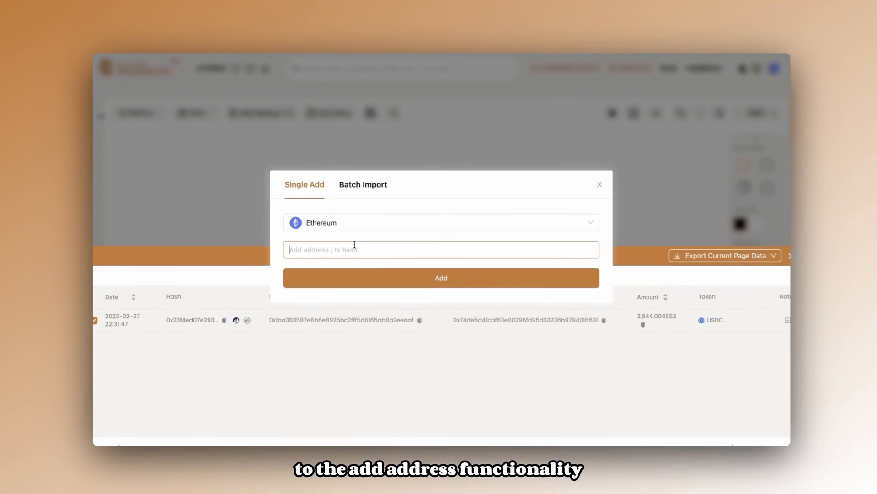
{"action": "left_click", "coordinate": [598, 184]}
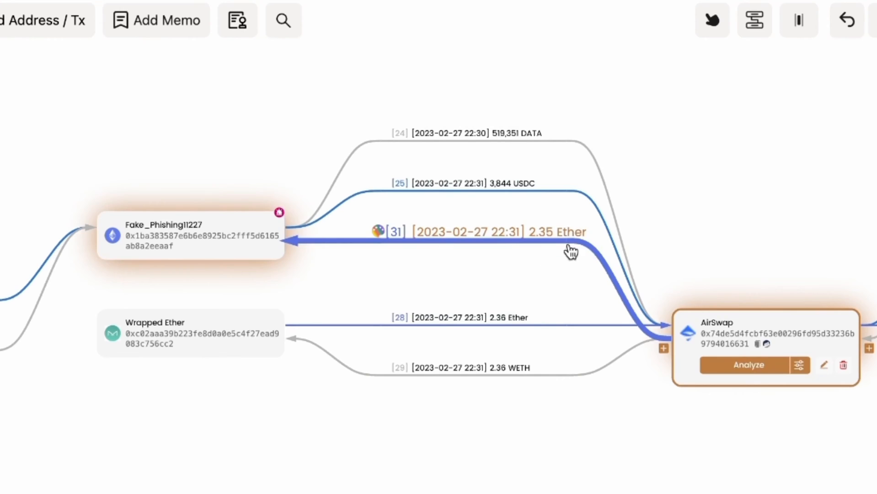
Add the DATA swap transaction through AirSwap so the returned Ether appears
{"action": "left_click", "coordinate": [642, 101]}
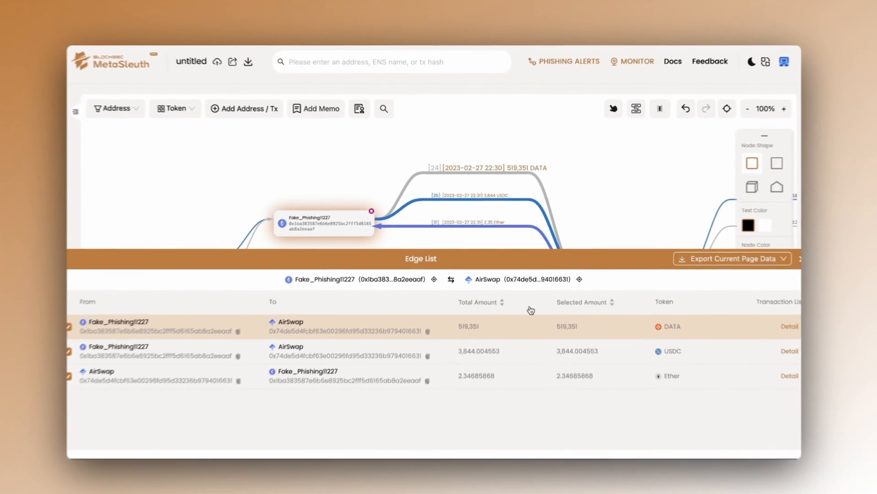
{"action": "left_click", "coordinate": [788, 327]}
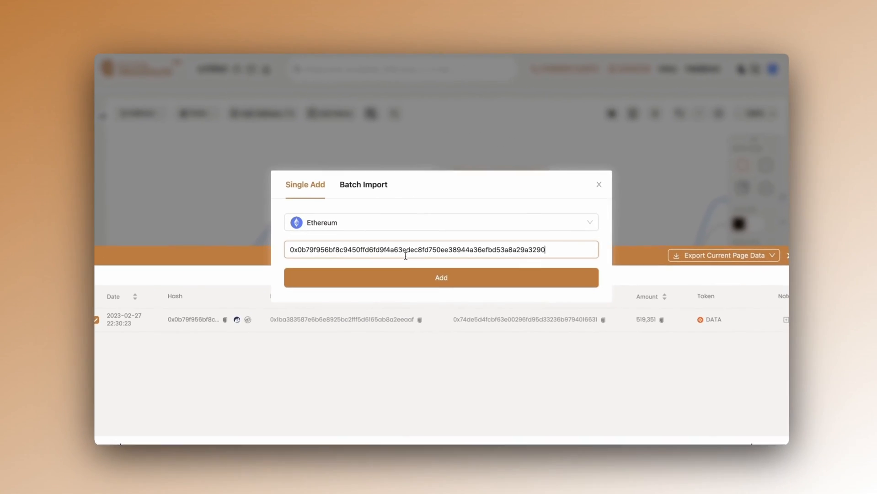
{"action": "left_click", "coordinate": [440, 277]}
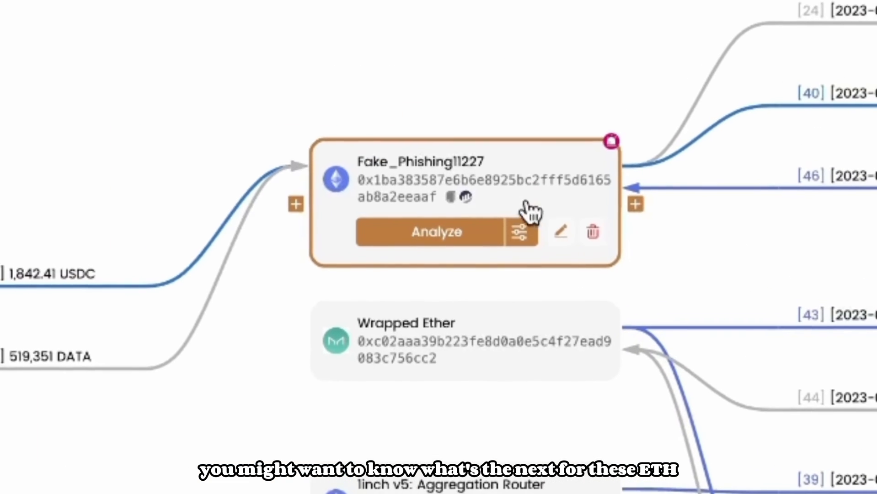
{"action": "left_click", "coordinate": [520, 231]}
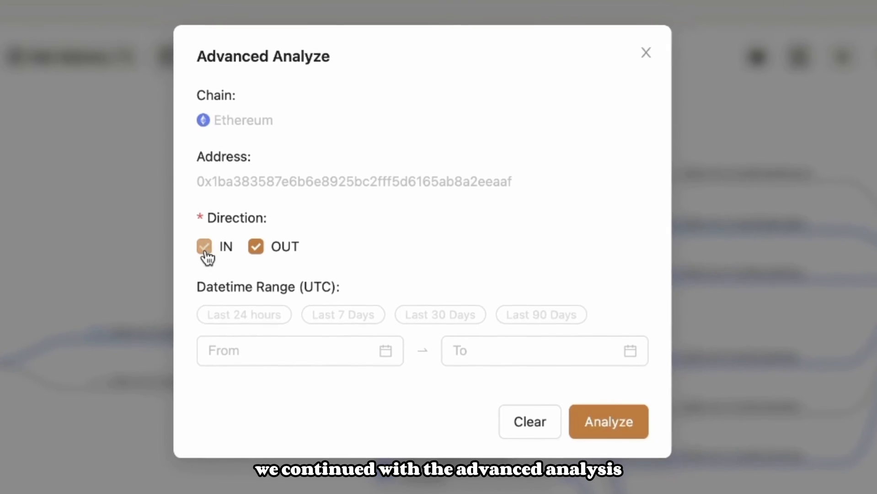
{"action": "left_click", "coordinate": [204, 247]}
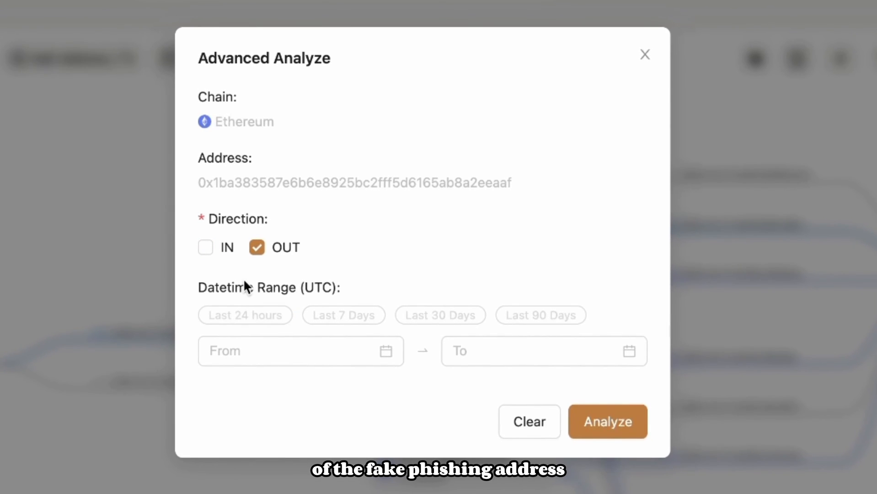
{"action": "left_click", "coordinate": [291, 350]}
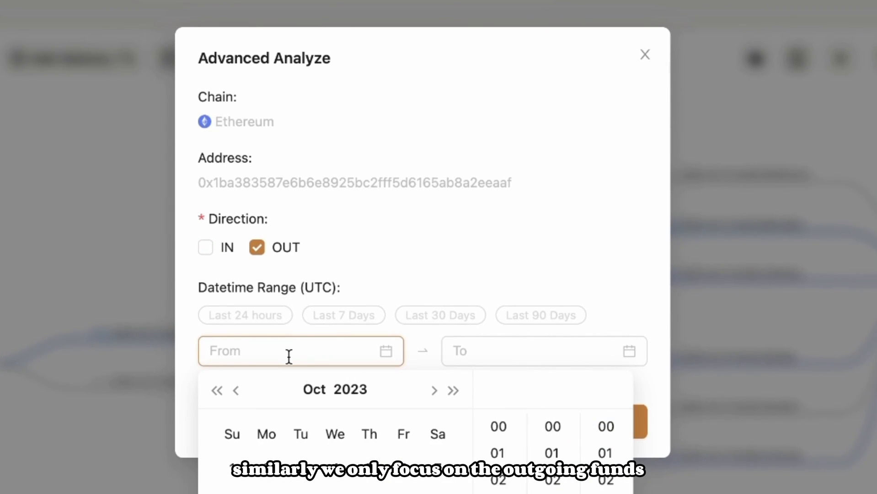
{"action": "left_click", "coordinate": [315, 348]}
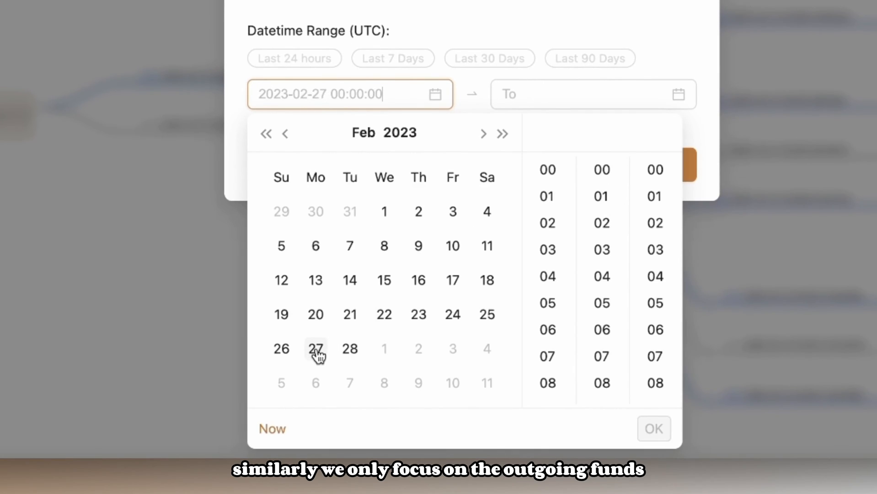
{"action": "left_click", "coordinate": [316, 349]}
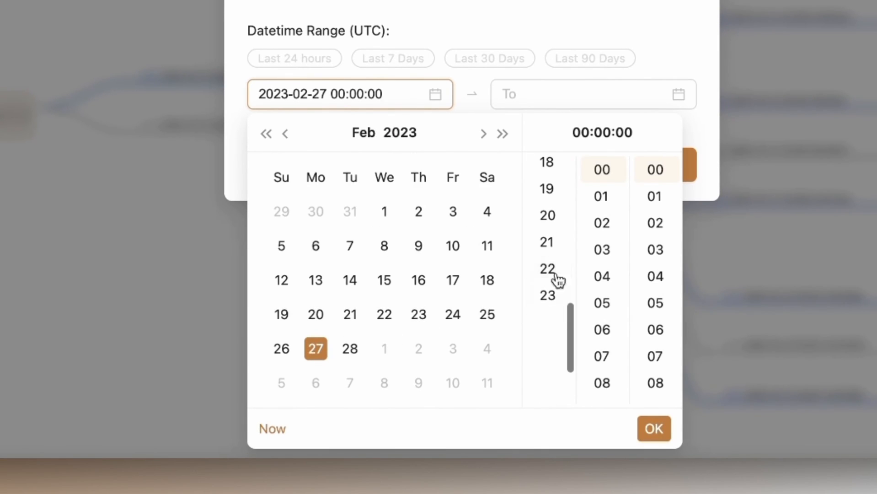
{"action": "left_click", "coordinate": [546, 268]}
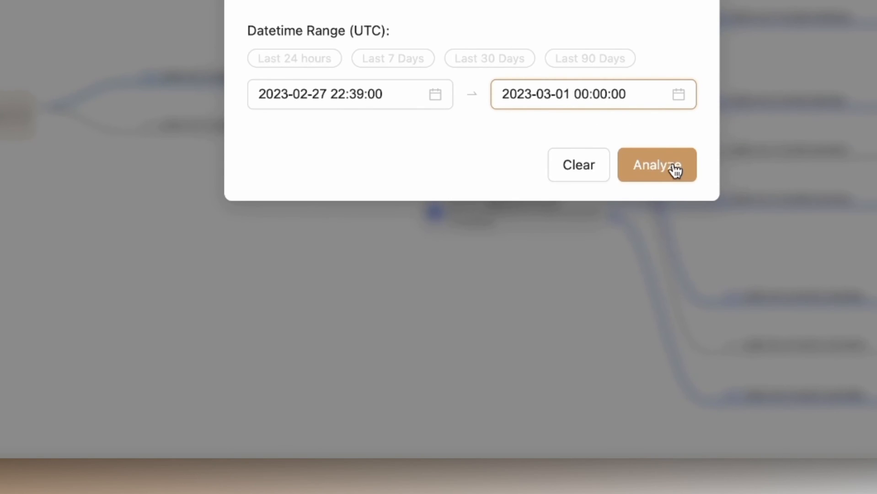
{"action": "left_click", "coordinate": [655, 165]}
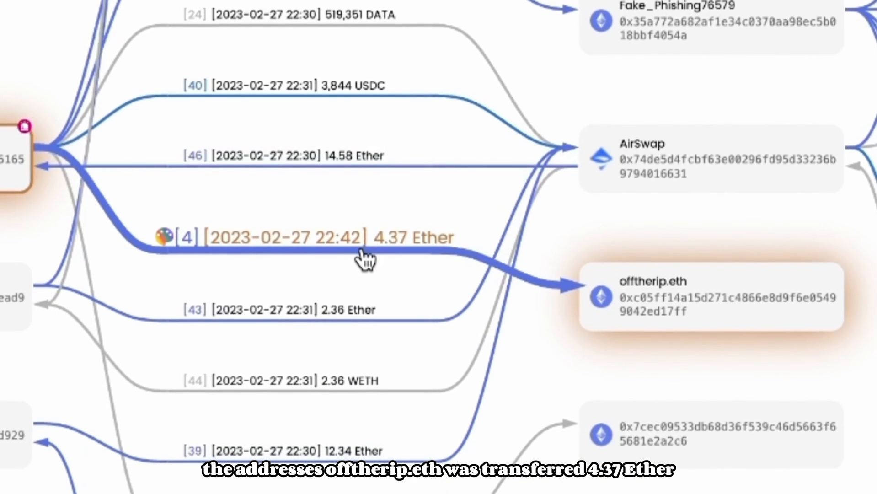
{"action": "left_click", "coordinate": [699, 297]}
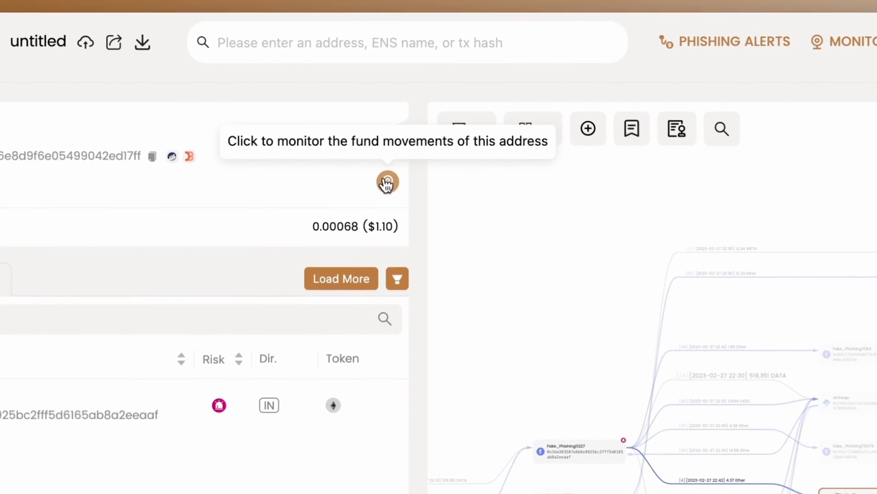
Monitor offtherip.eth for Ether transfers with email notifications enabled
{"action": "left_click", "coordinate": [386, 182]}
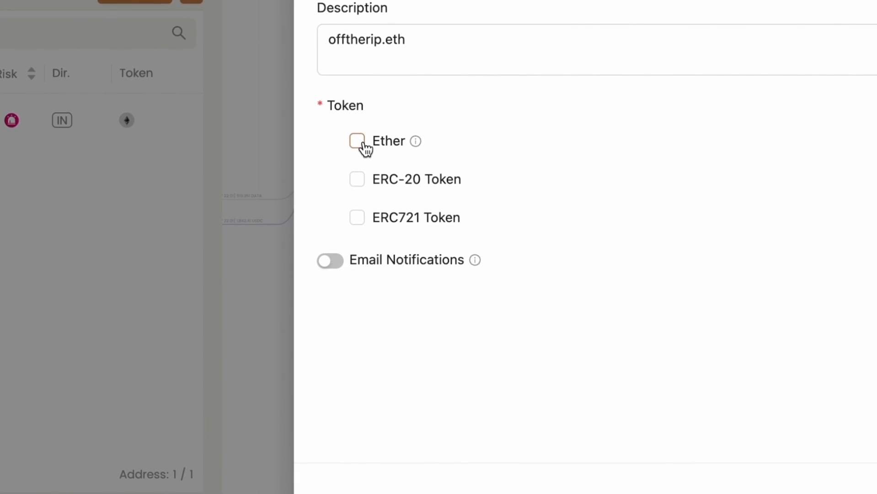
{"action": "left_click", "coordinate": [357, 140]}
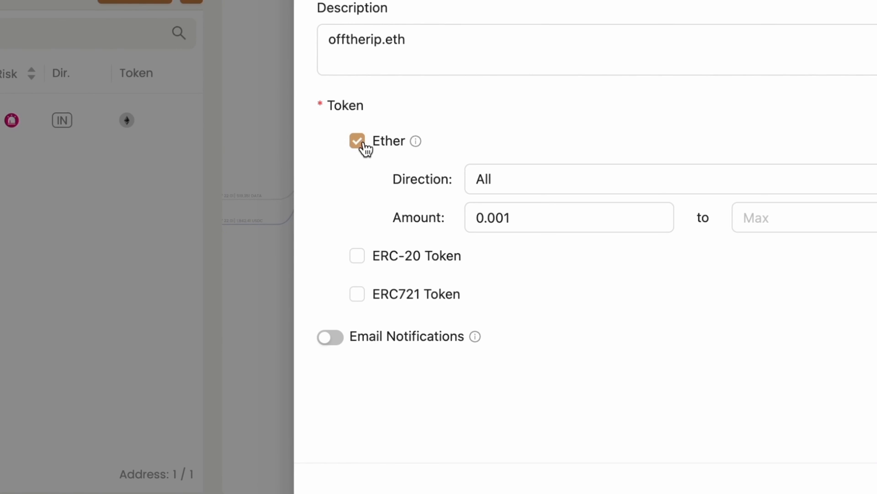
{"action": "left_click", "coordinate": [329, 337]}
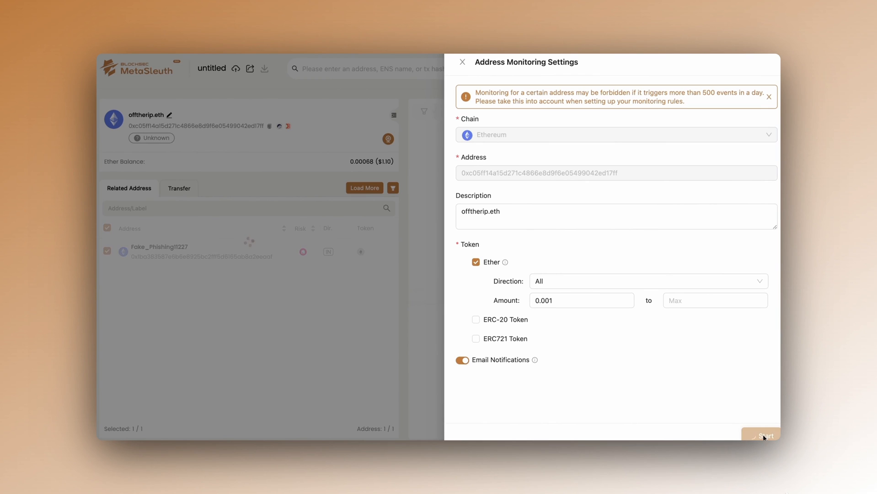
{"action": "left_click", "coordinate": [760, 434]}
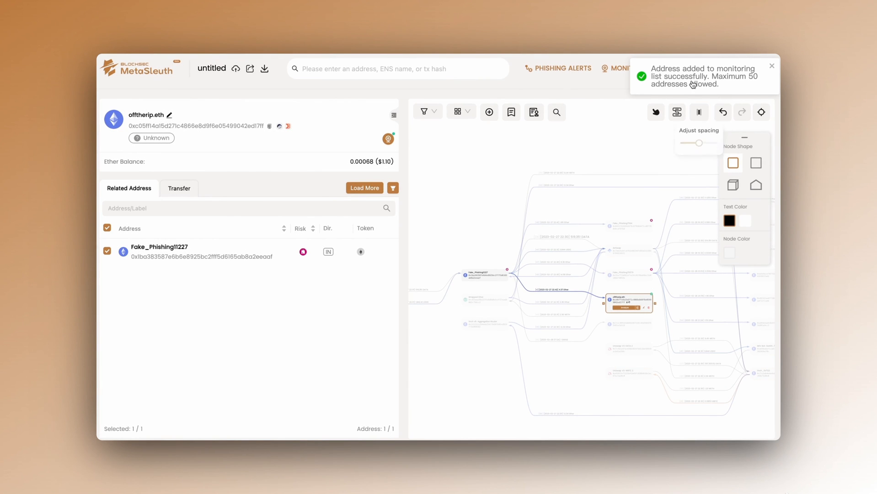